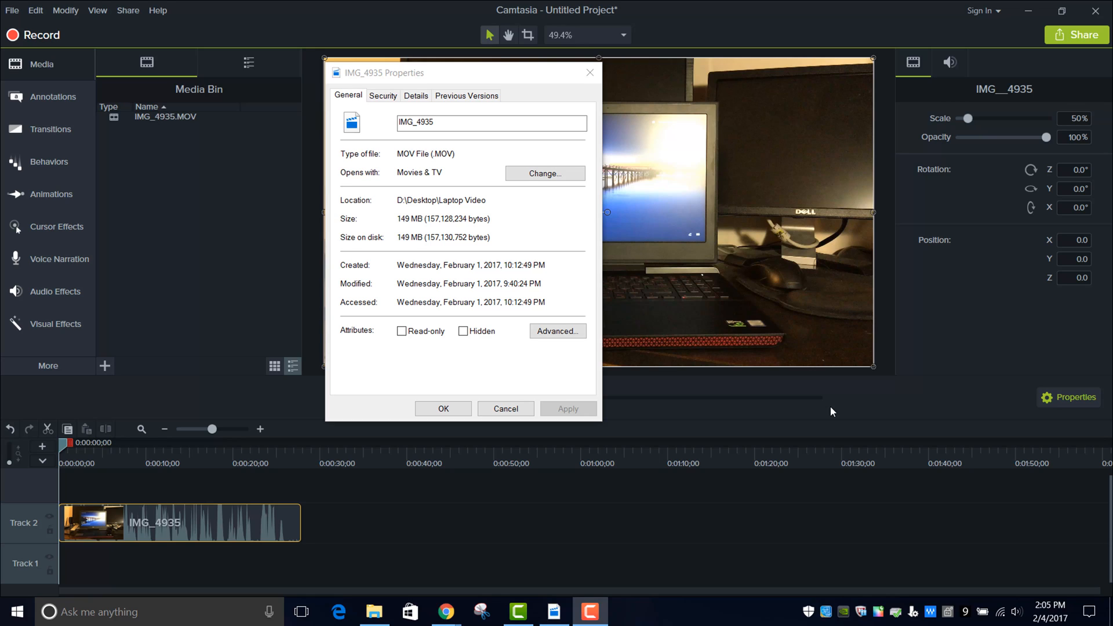
mouse_move(789, 407)
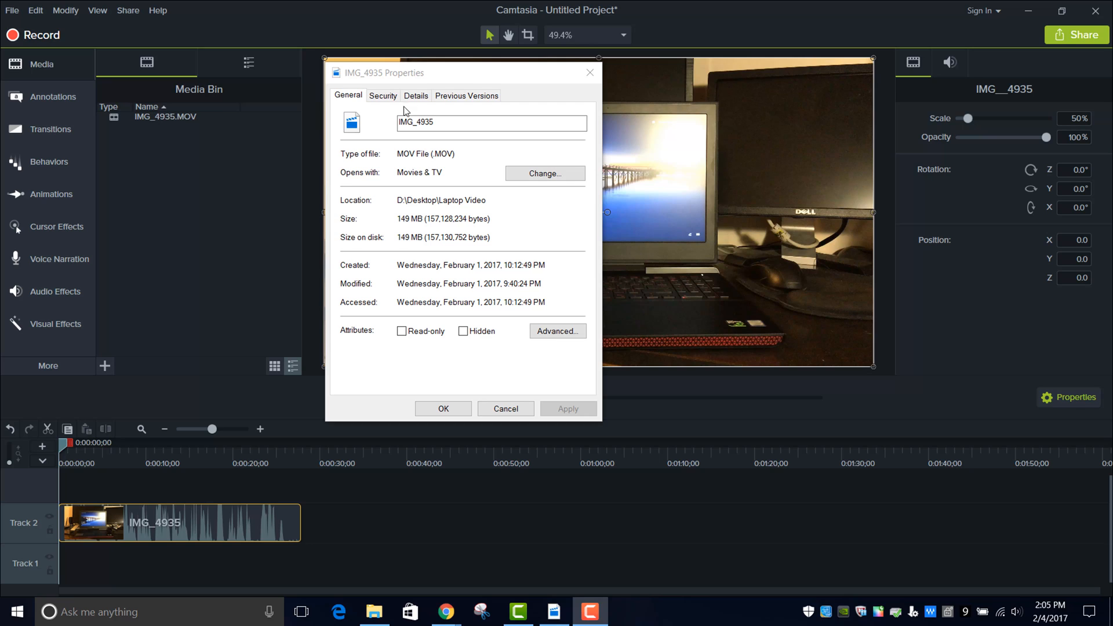
Step: Show the IMG_4935 clip's video details: frame width 3840, frame height 2160
left_click(416, 95)
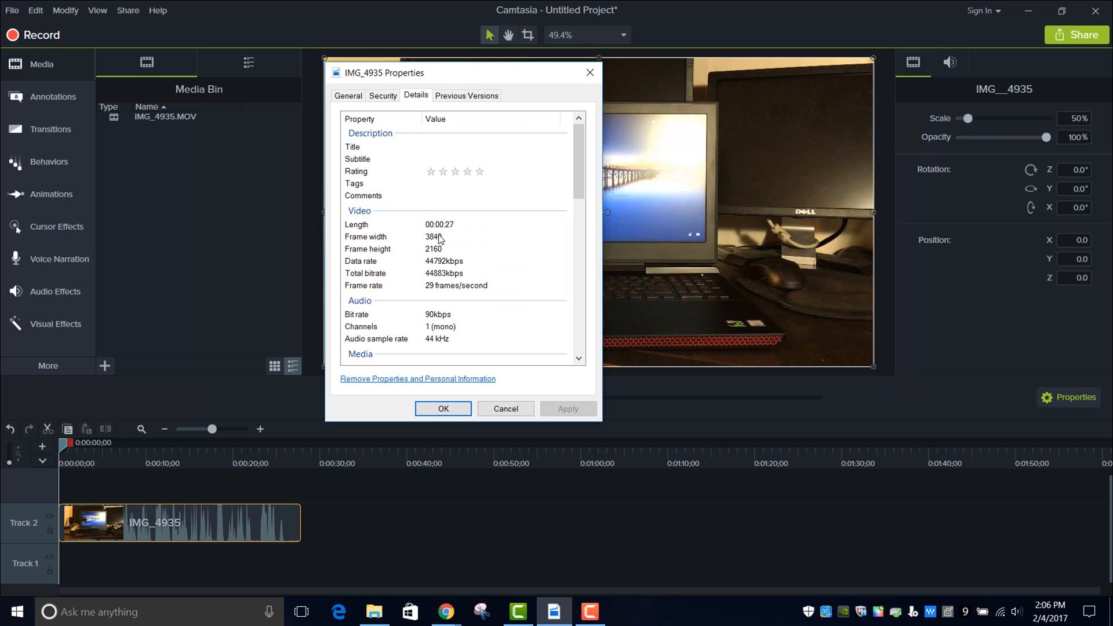
mouse_move(431, 259)
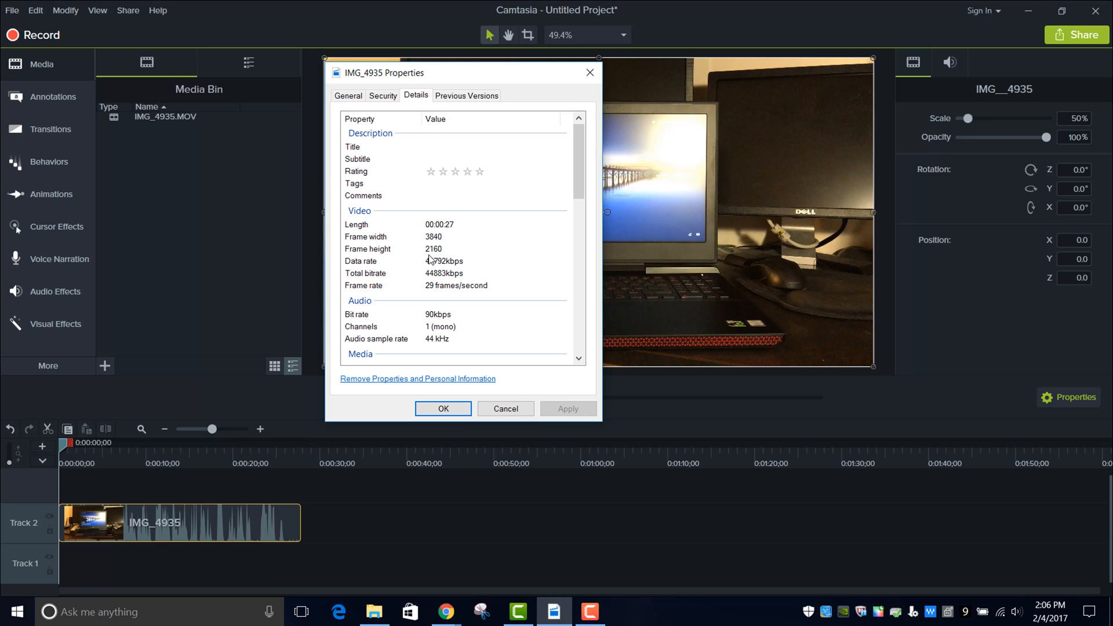
mouse_move(369, 274)
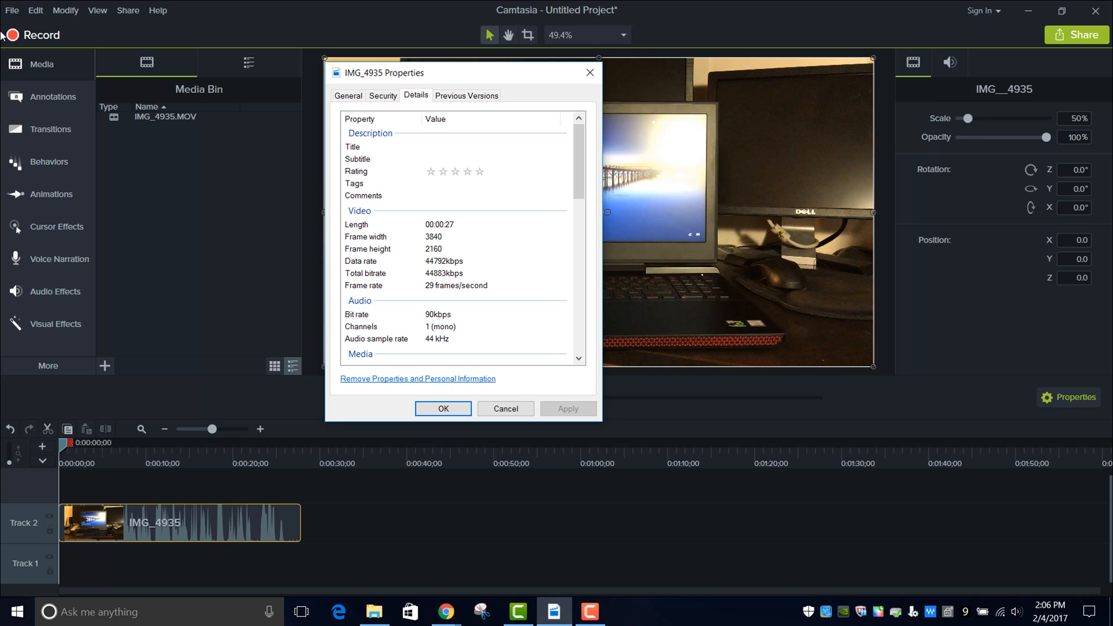
mouse_move(12, 10)
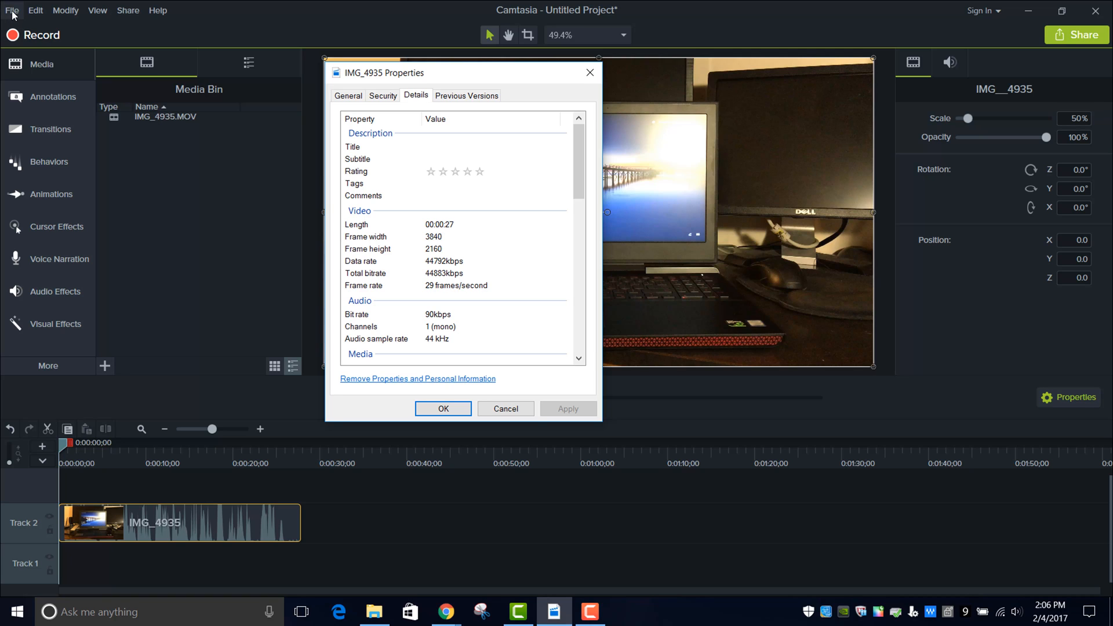
Step: In Project Settings, apply a custom canvas of width 3840 and height 2160
left_click(12, 11)
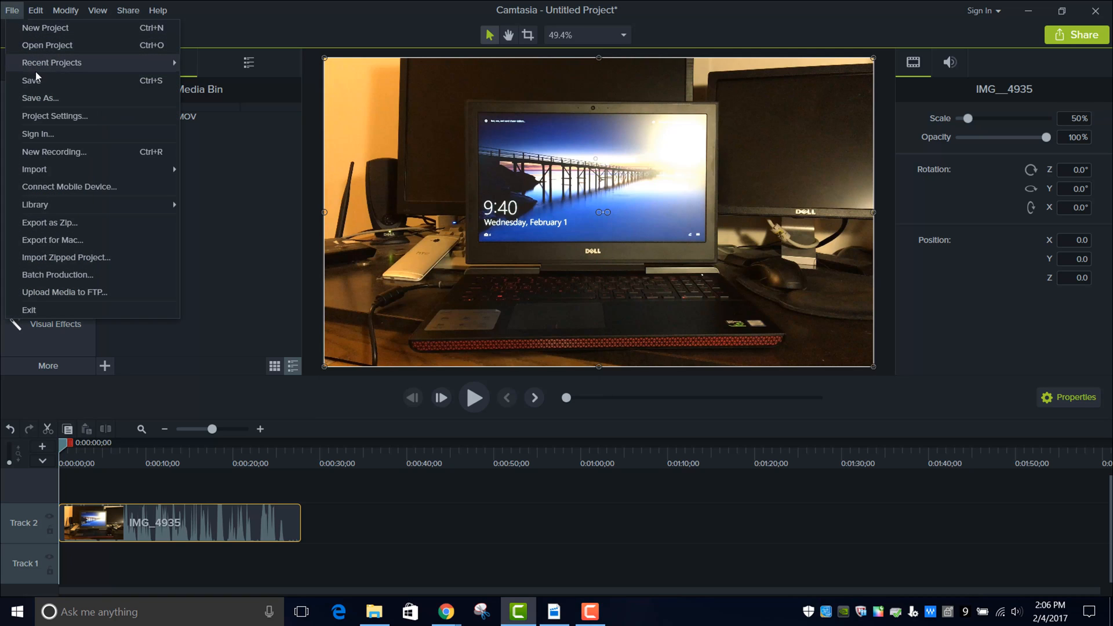
left_click(54, 116)
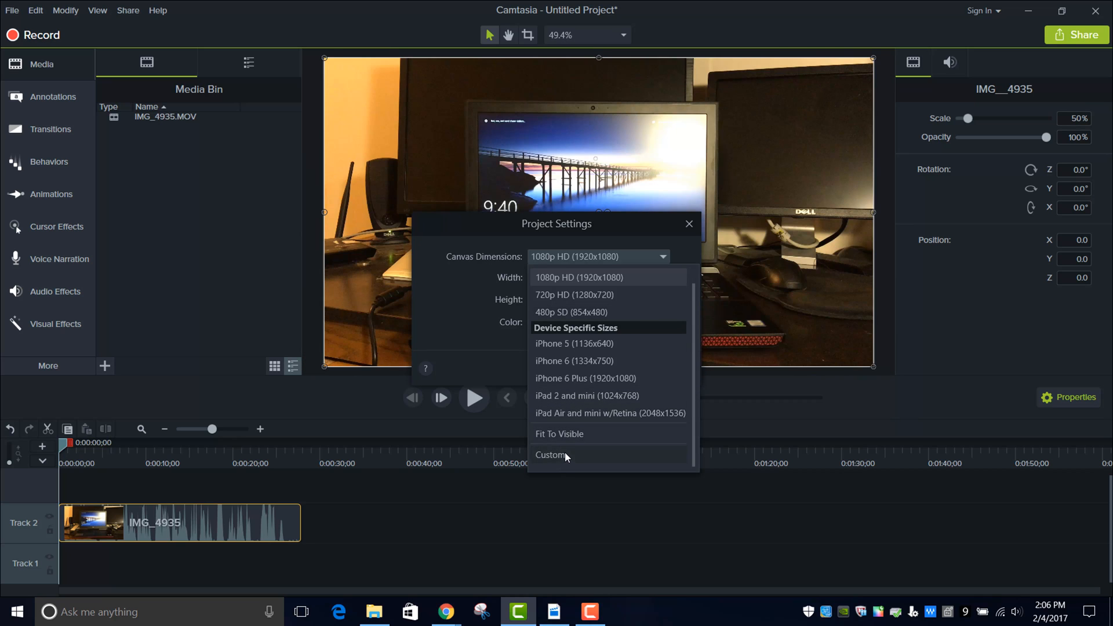
left_click(551, 454)
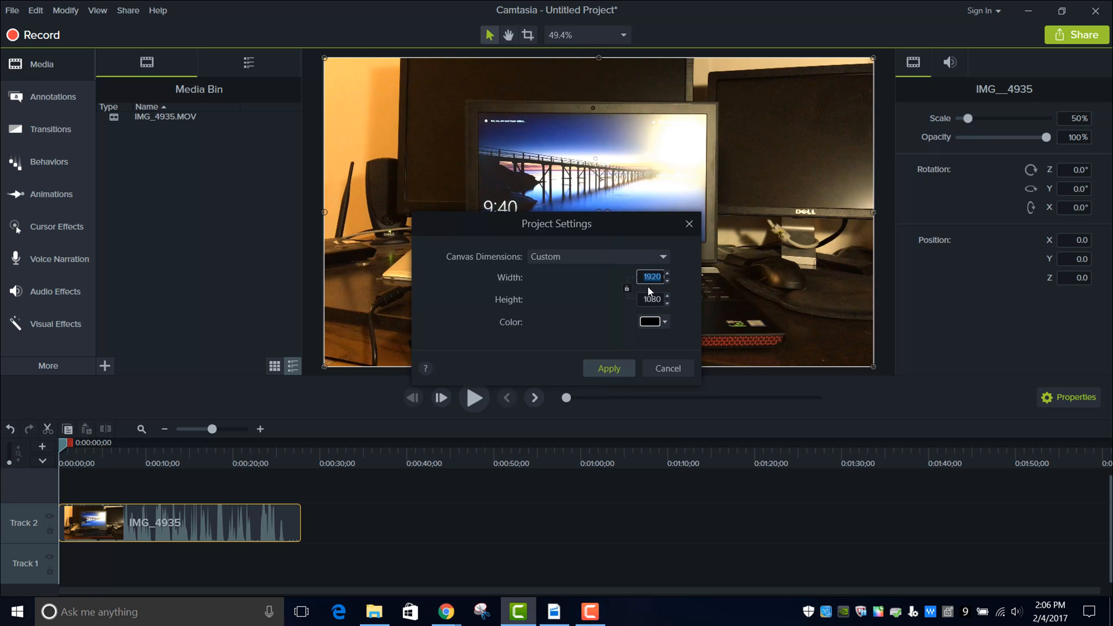
type("3")
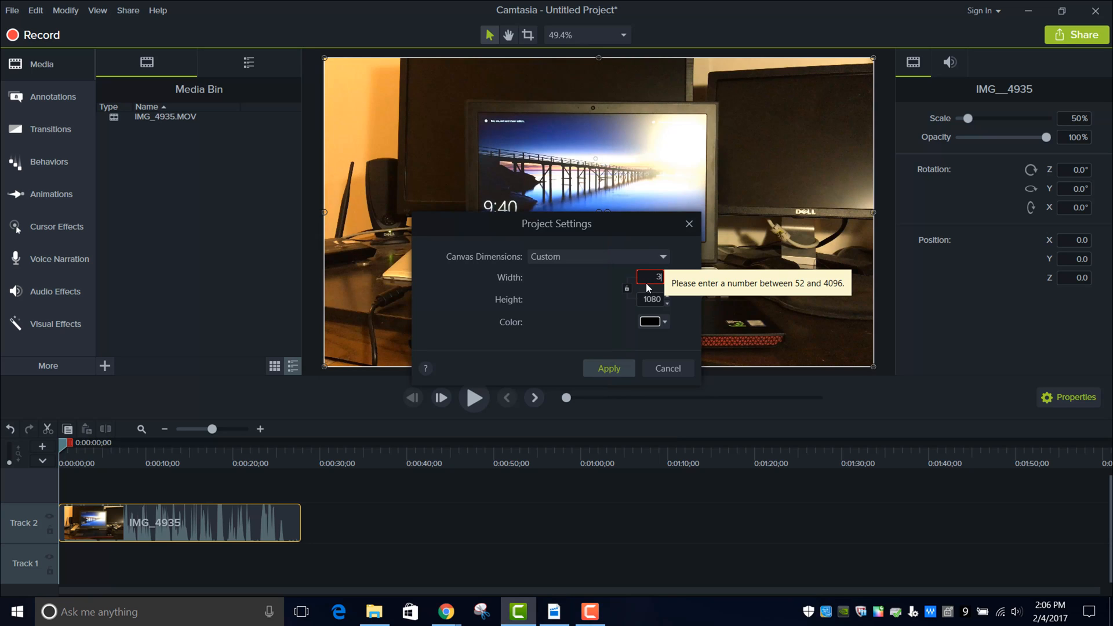
type("840")
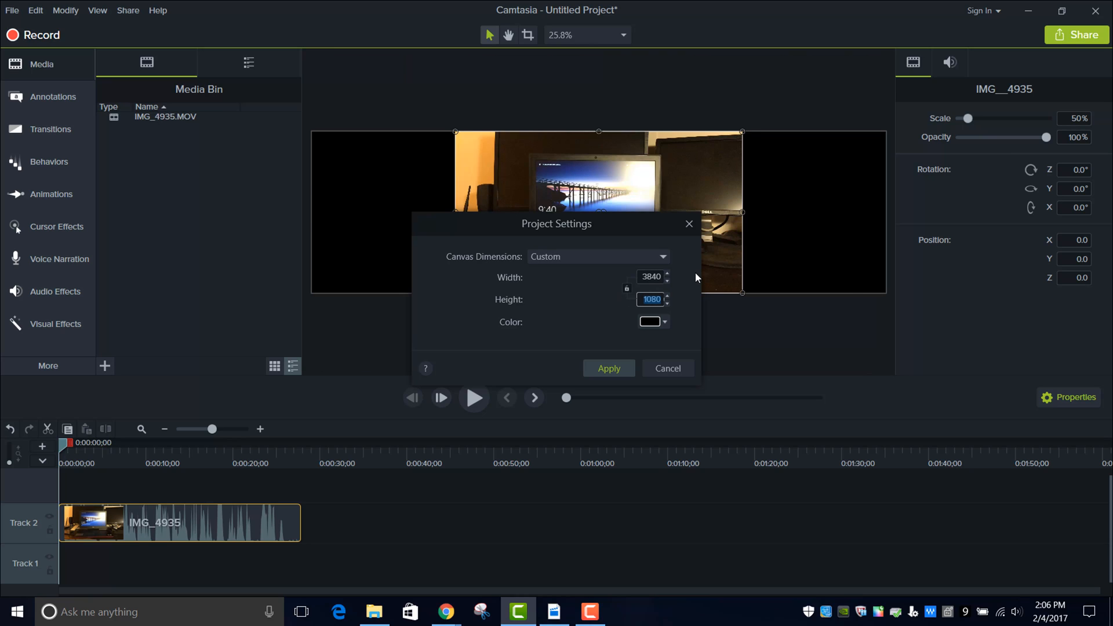
type("2160")
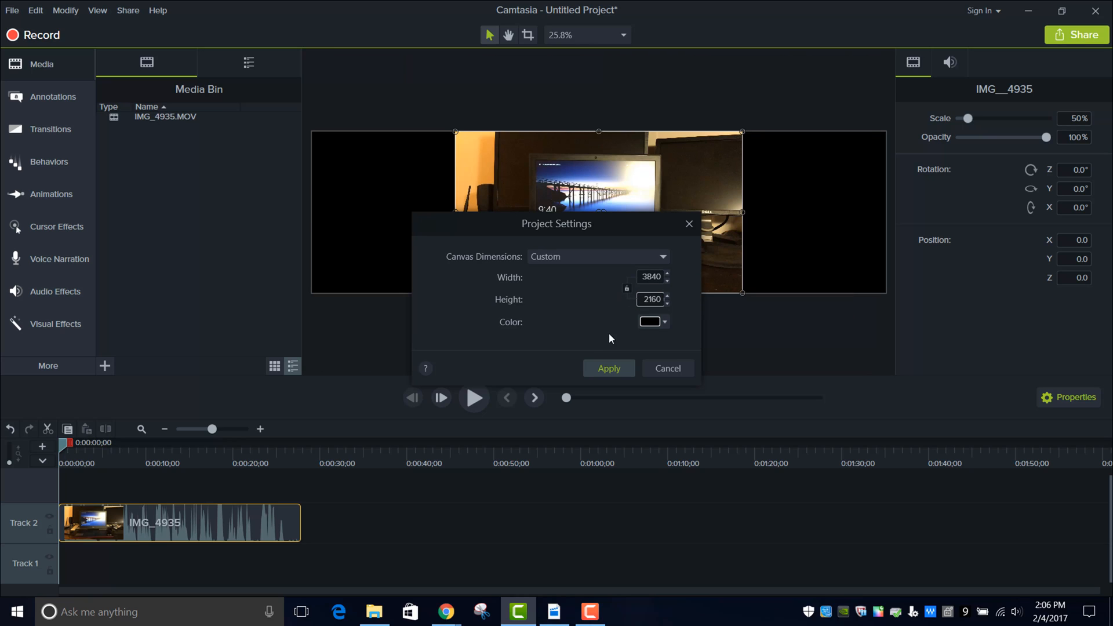
left_click(608, 369)
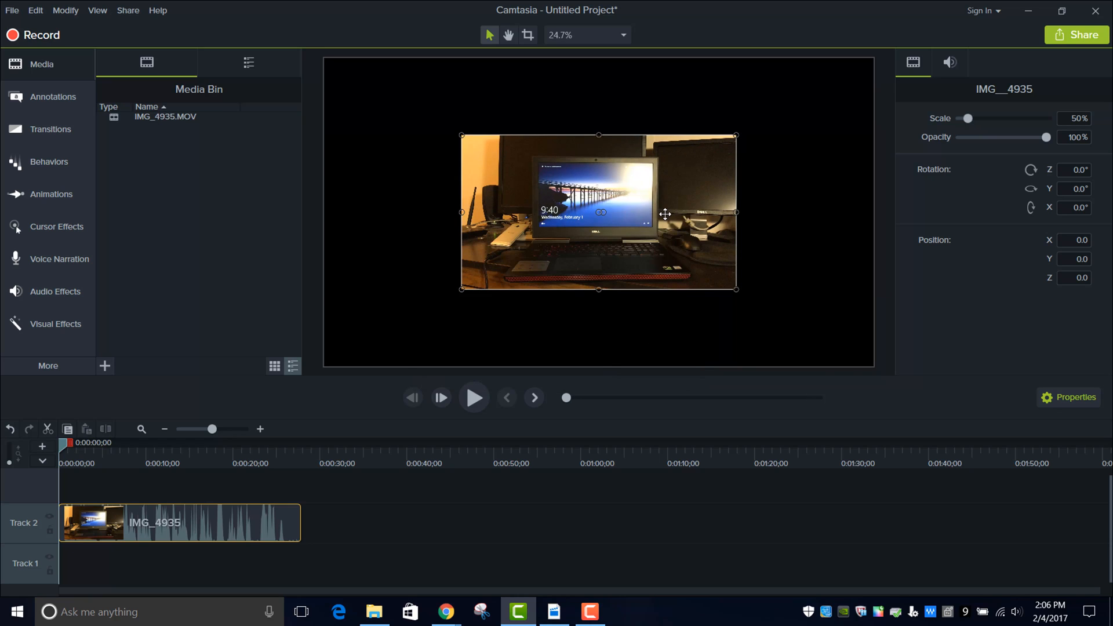
mouse_move(664, 214)
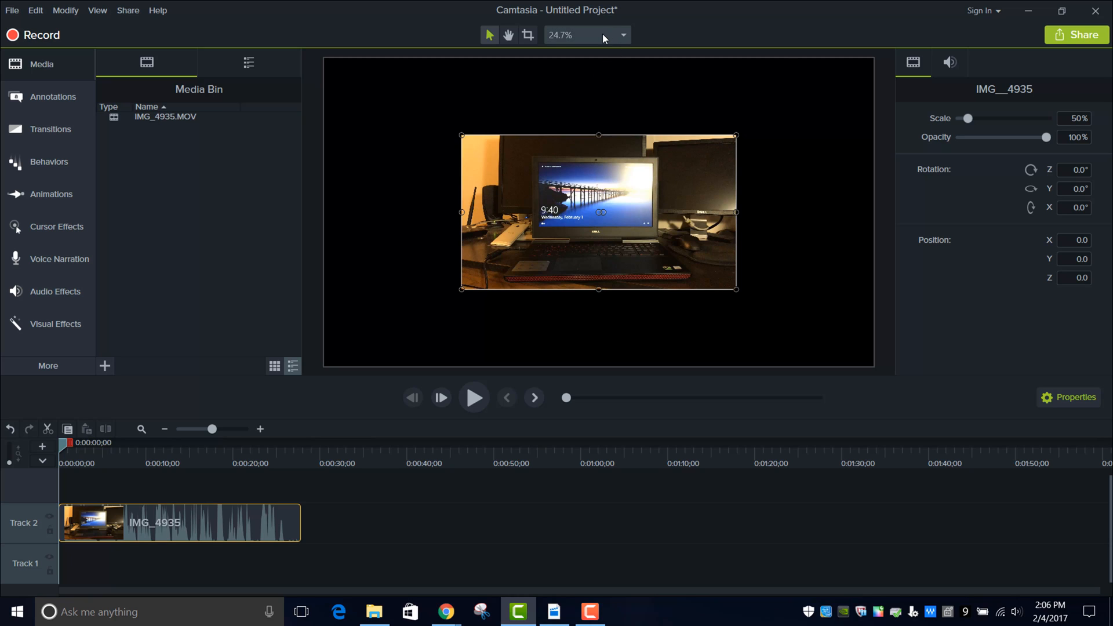
right_click(552, 172)
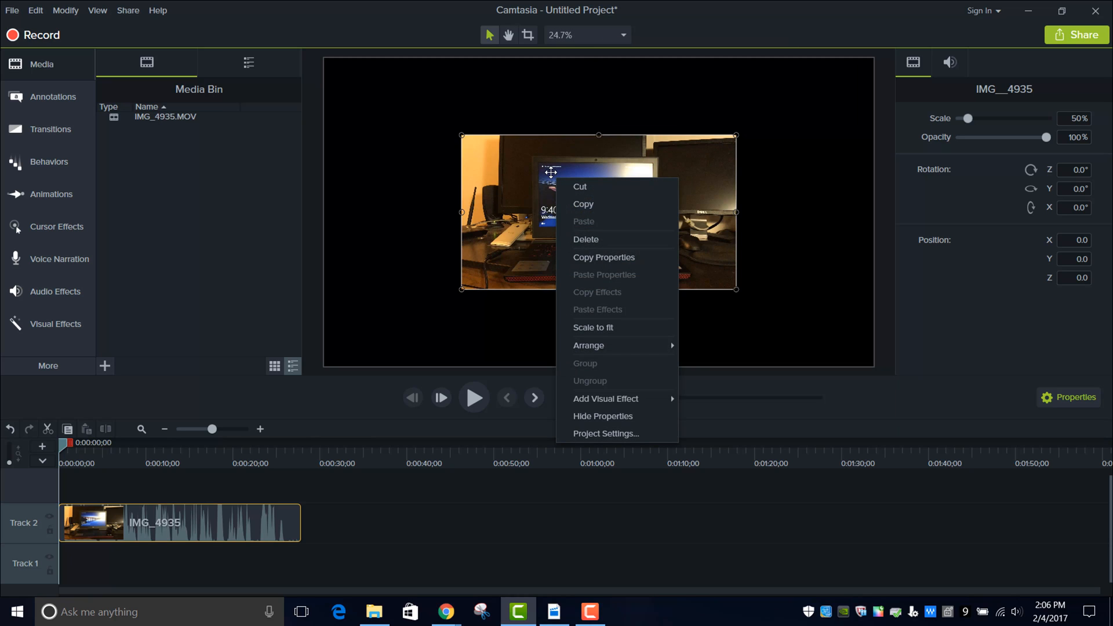
left_click(592, 327)
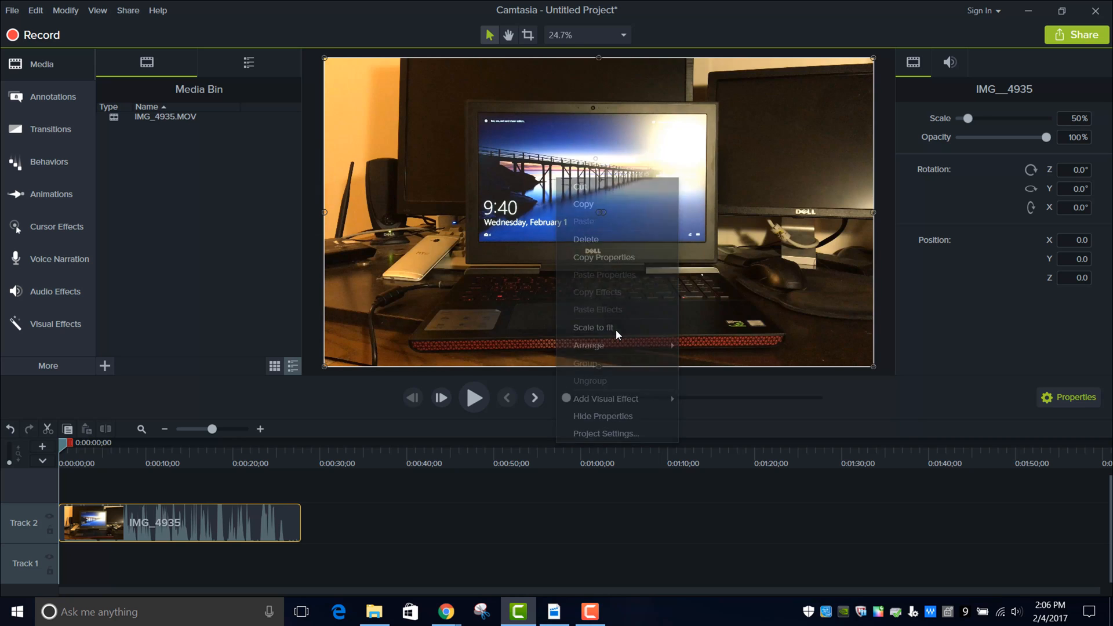
left_click(593, 327)
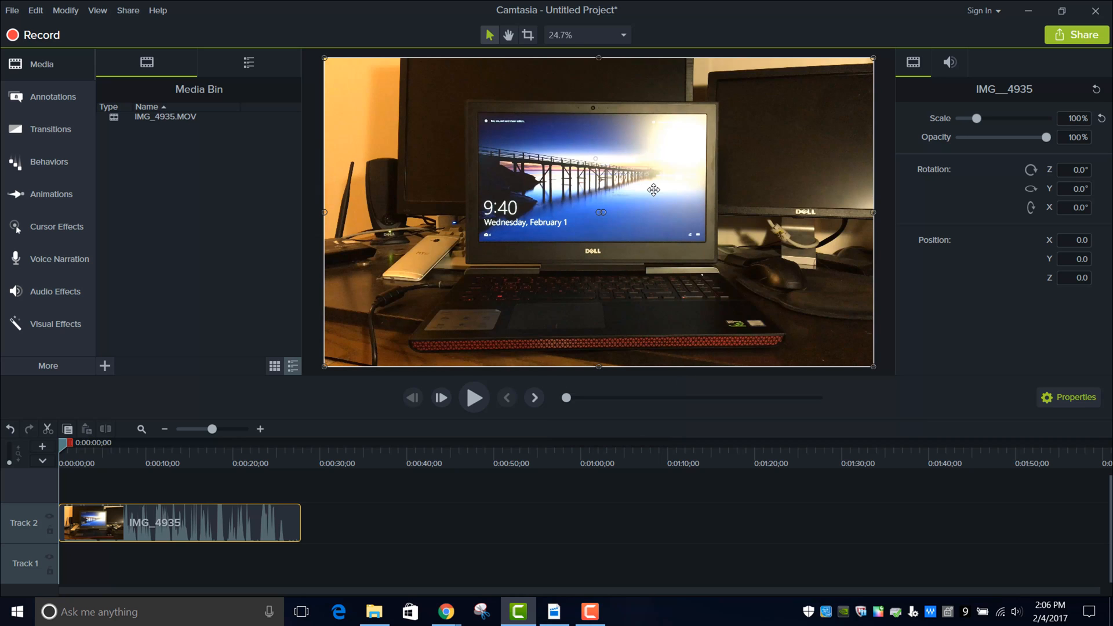
mouse_move(1006, 99)
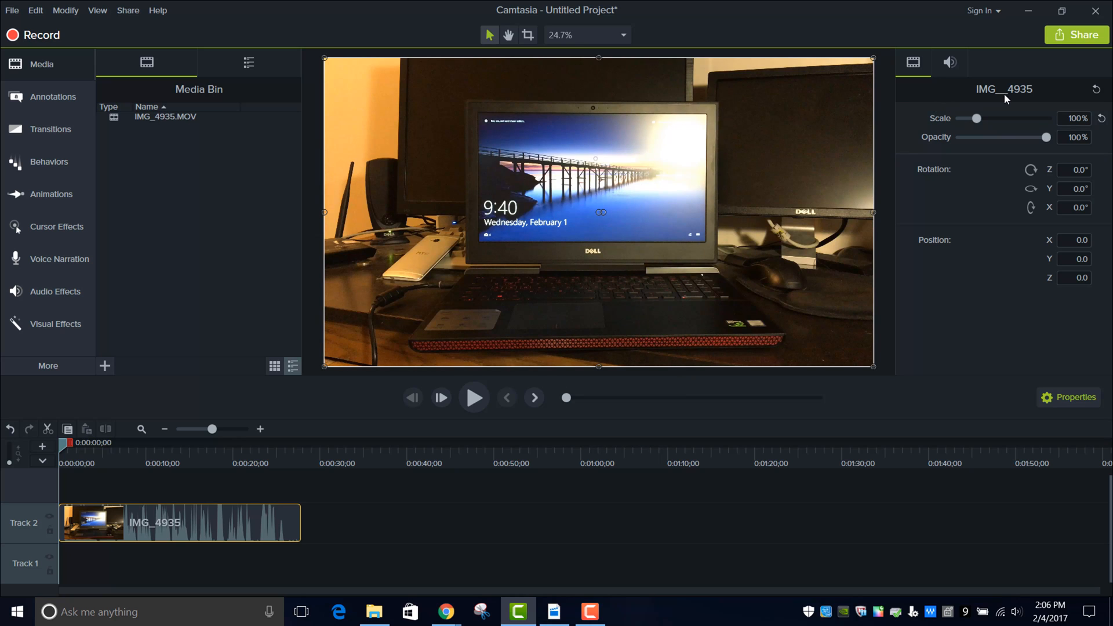
mouse_move(1076, 35)
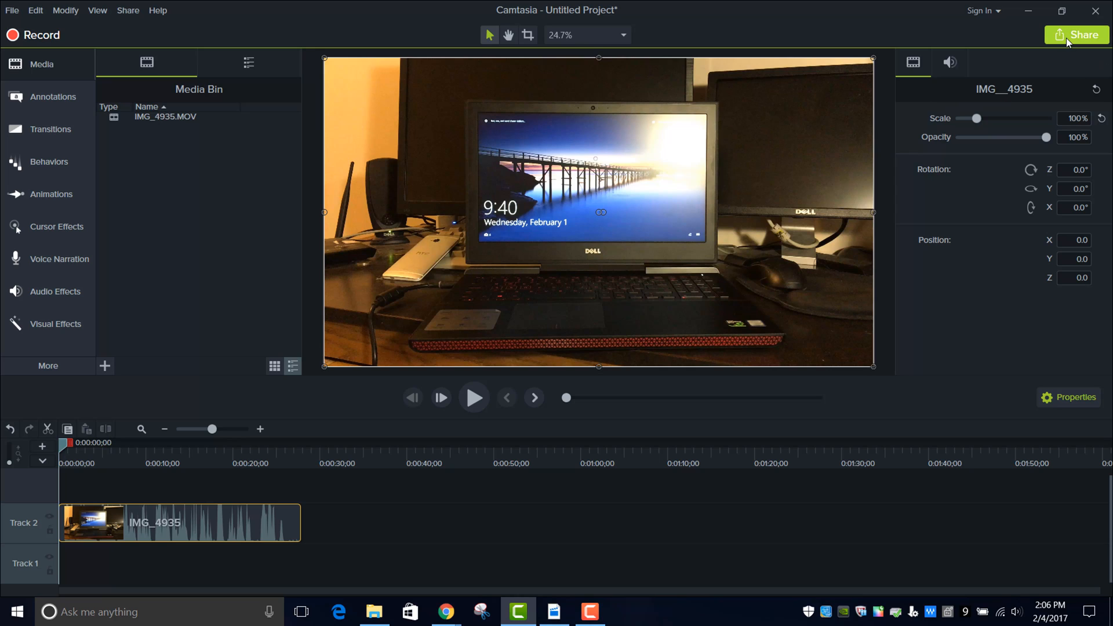
mouse_move(1076, 35)
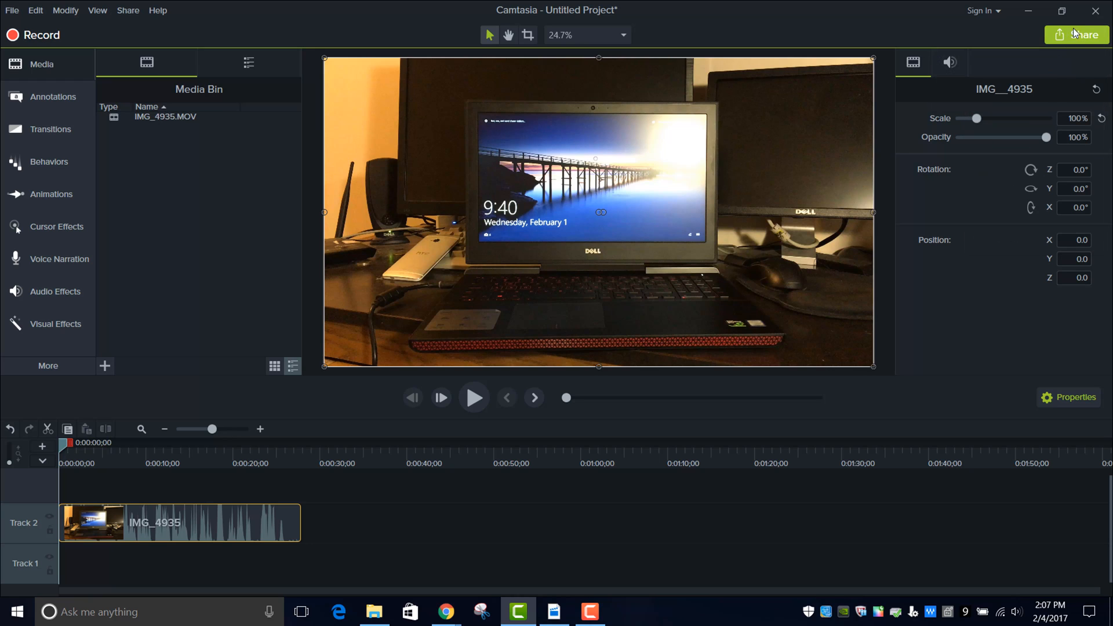
Step: Start a Local File production as MP4 - Smart Player and check the output size is 3840×2160
left_click(1076, 35)
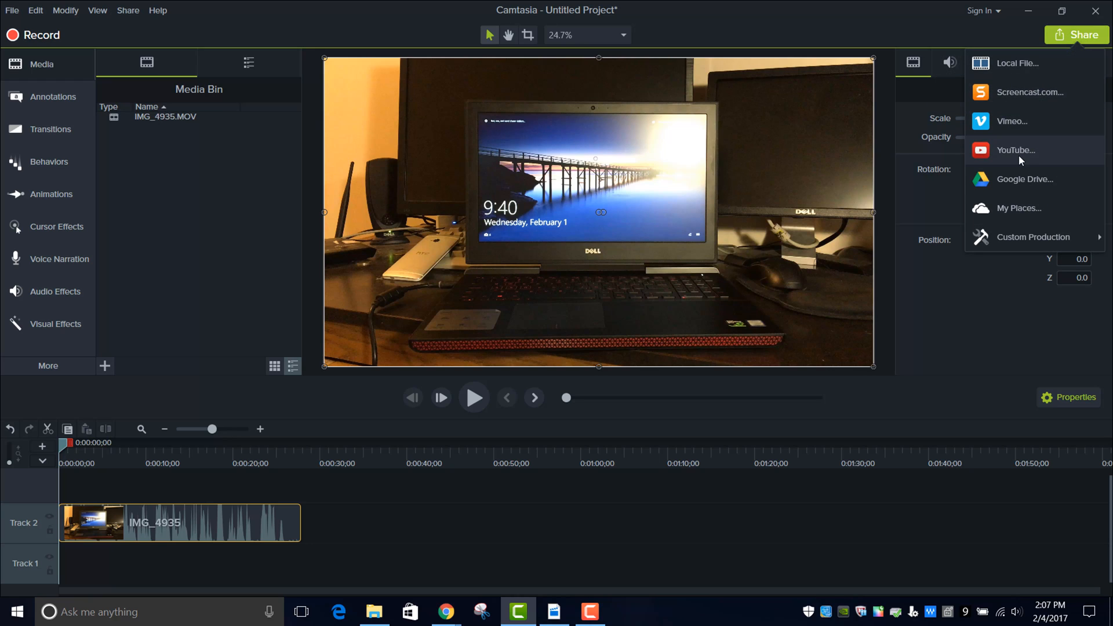
mouse_move(1044, 78)
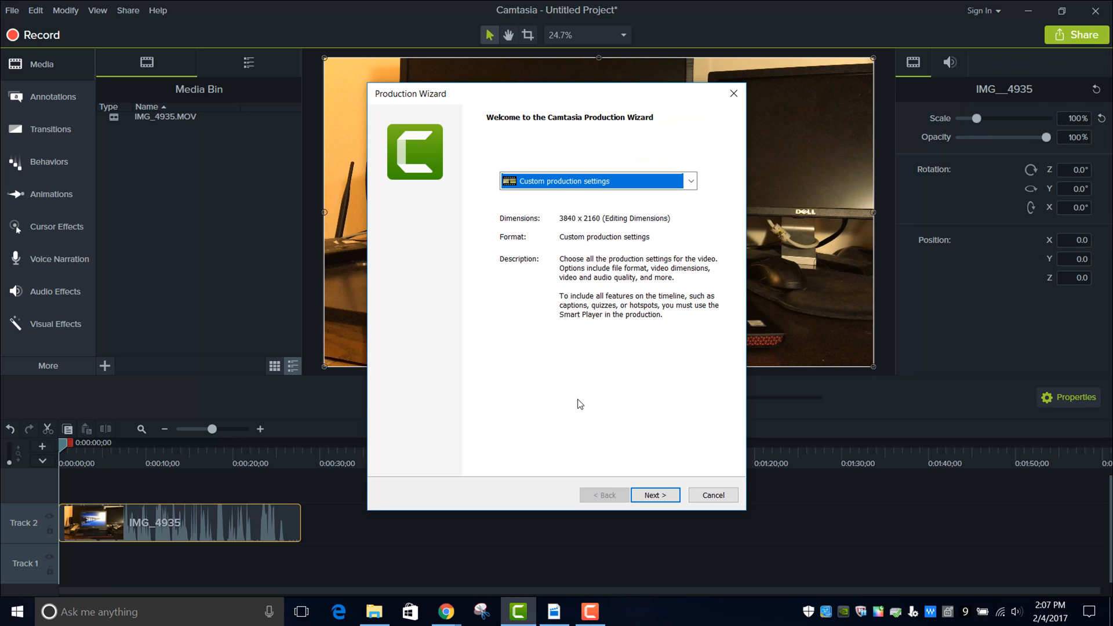
left_click(654, 495)
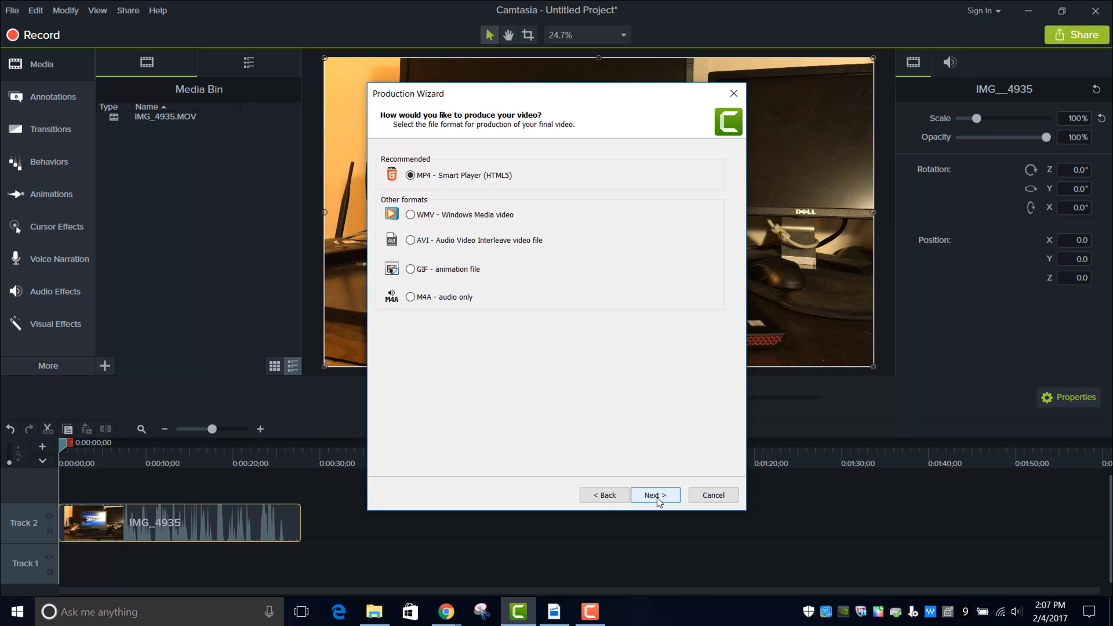
left_click(654, 495)
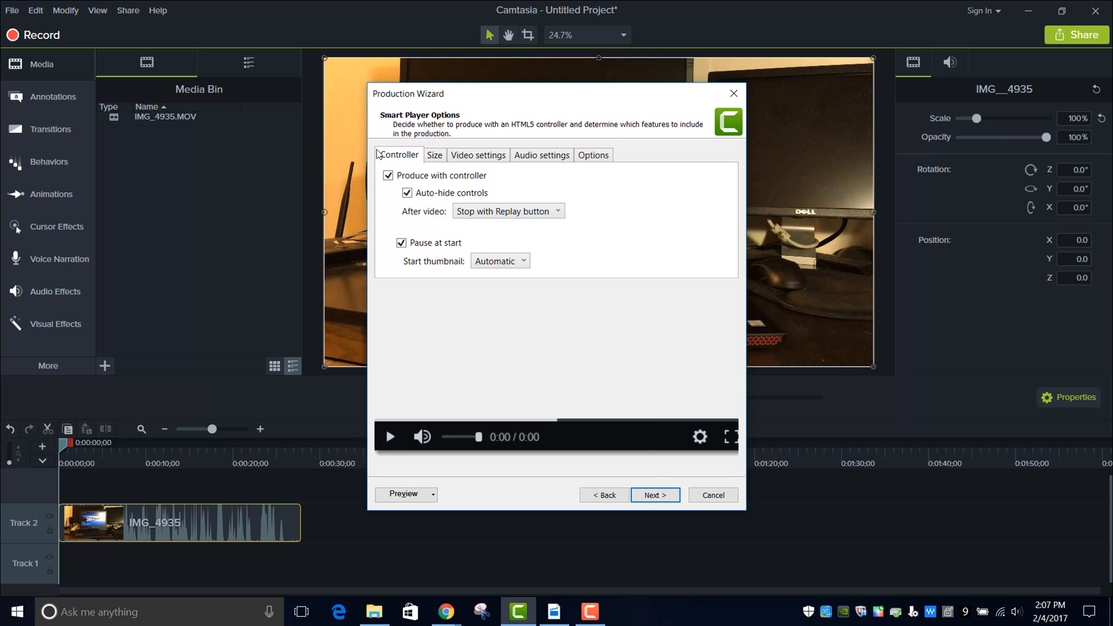
left_click(478, 154)
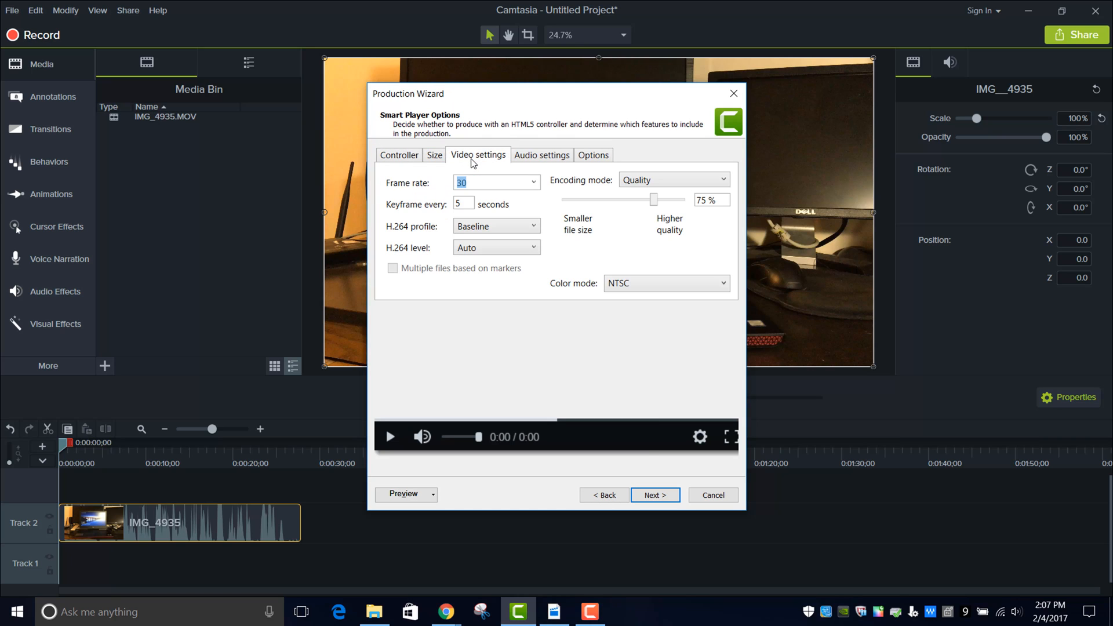
left_click(433, 154)
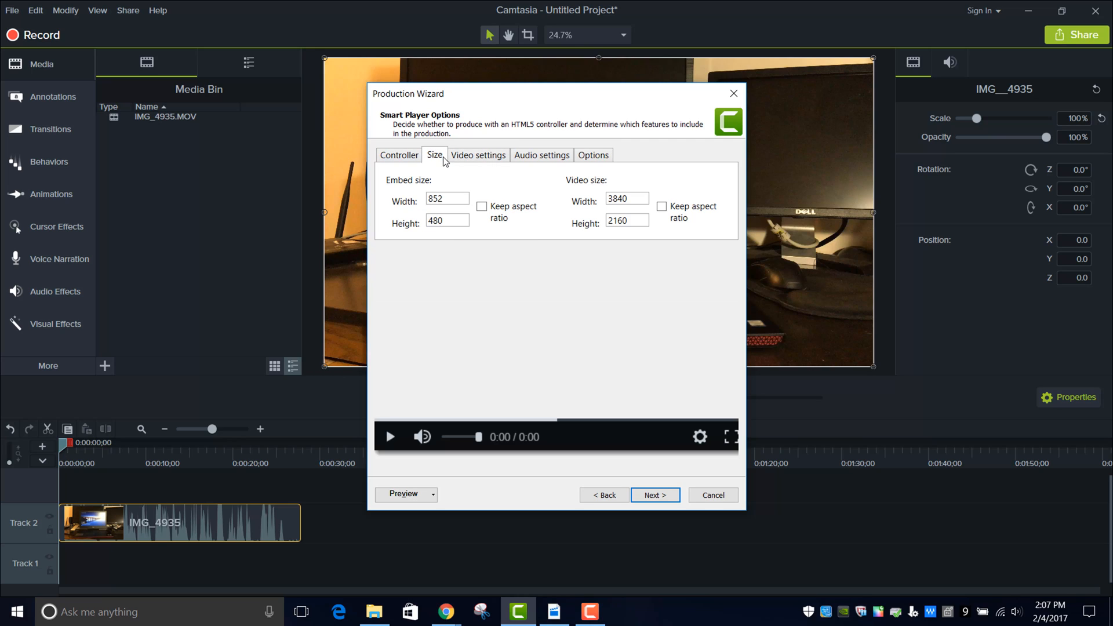
left_click(625, 198)
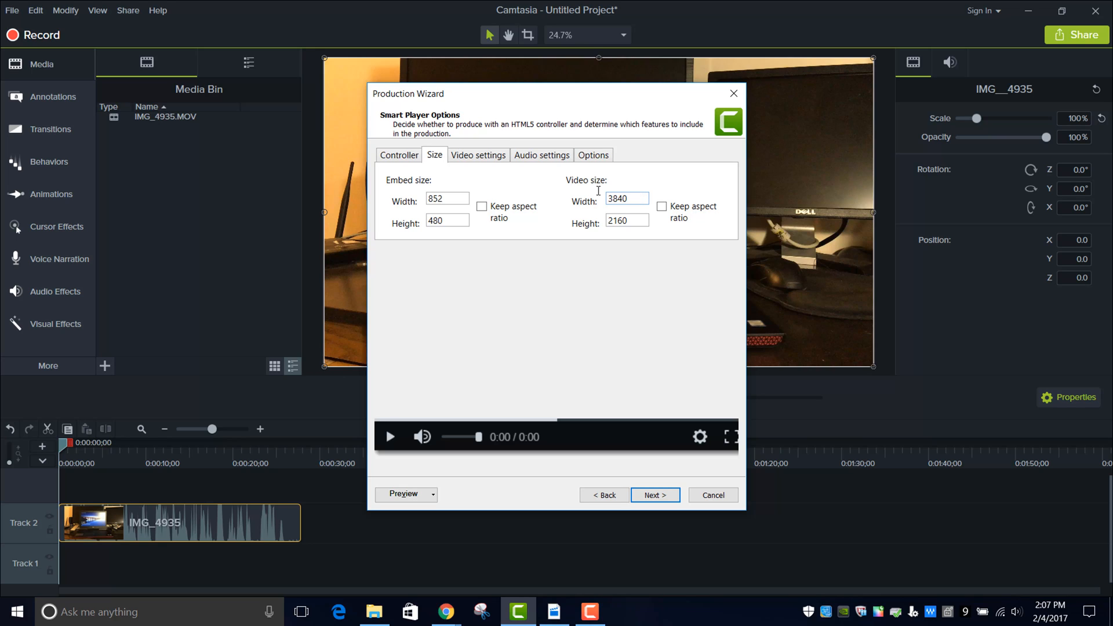
Step: Review the video and controller settings, then continue through the wizard to start rendering
left_click(478, 154)
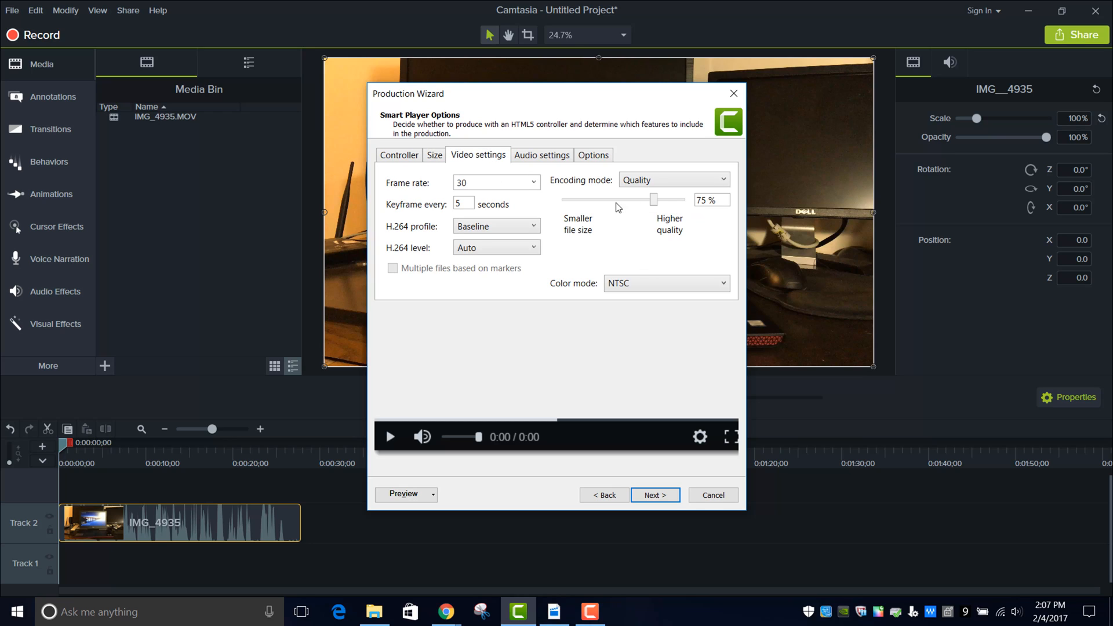
mouse_move(614, 210)
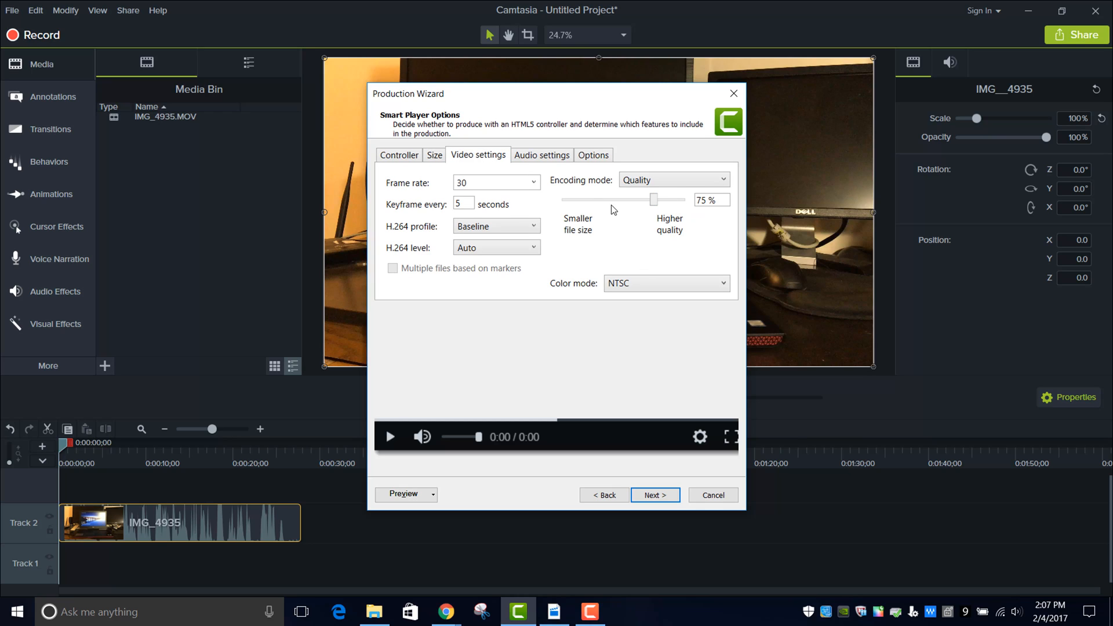
left_click(398, 154)
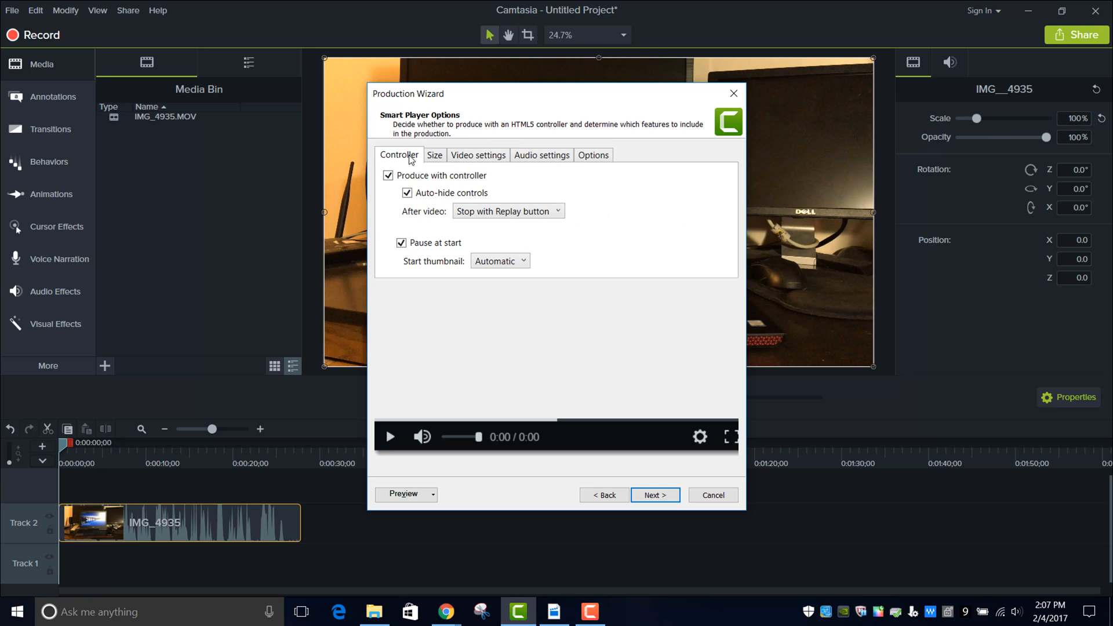
mouse_move(676, 305)
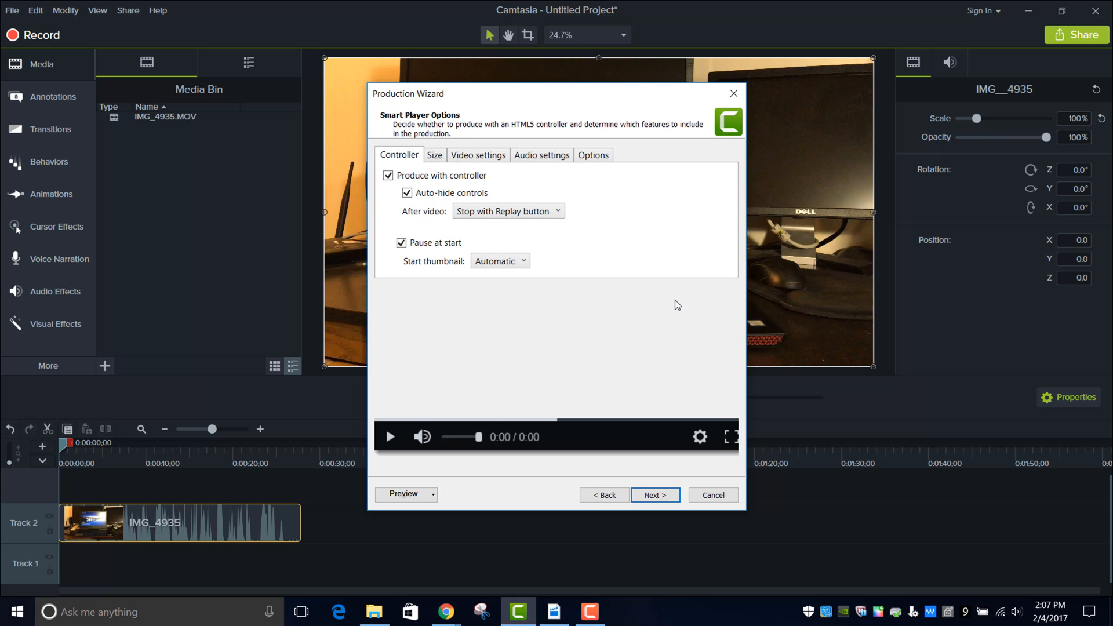
left_click(654, 495)
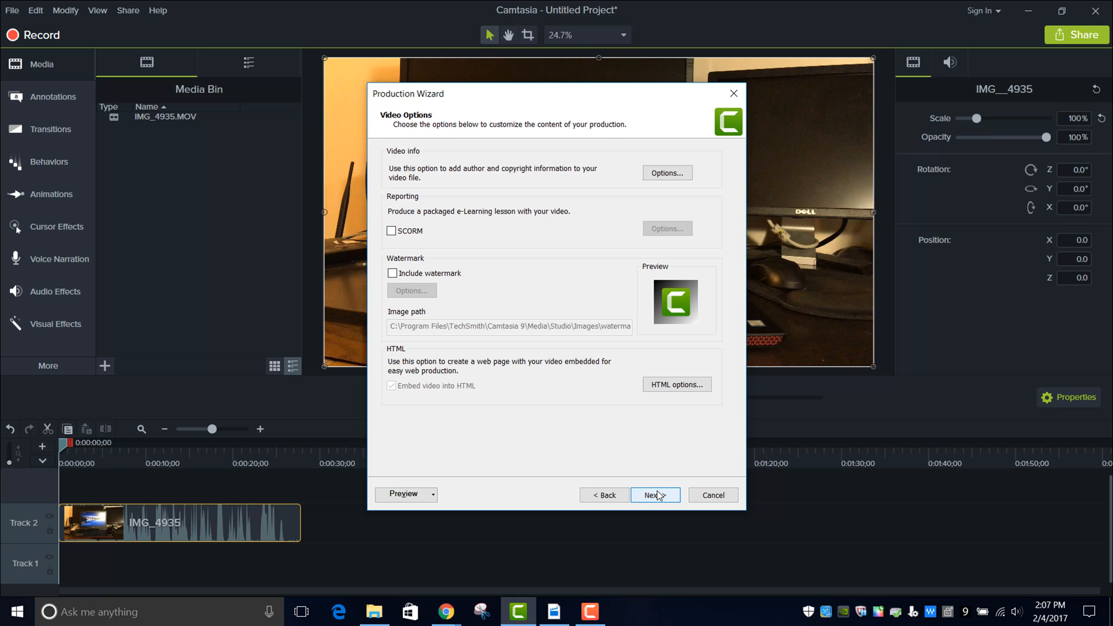
left_click(652, 495)
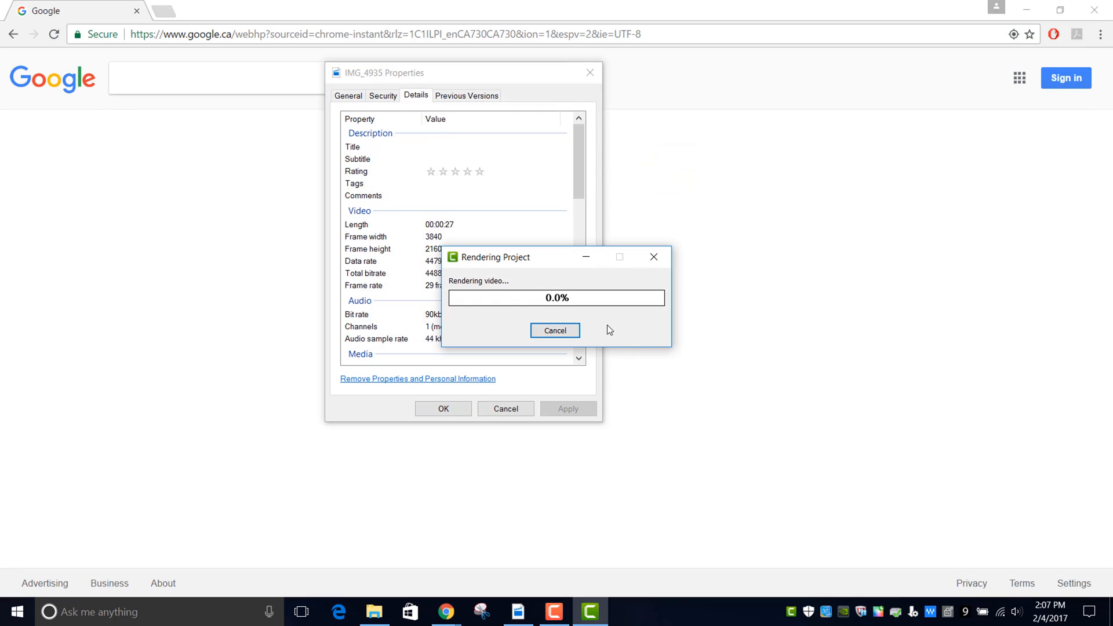